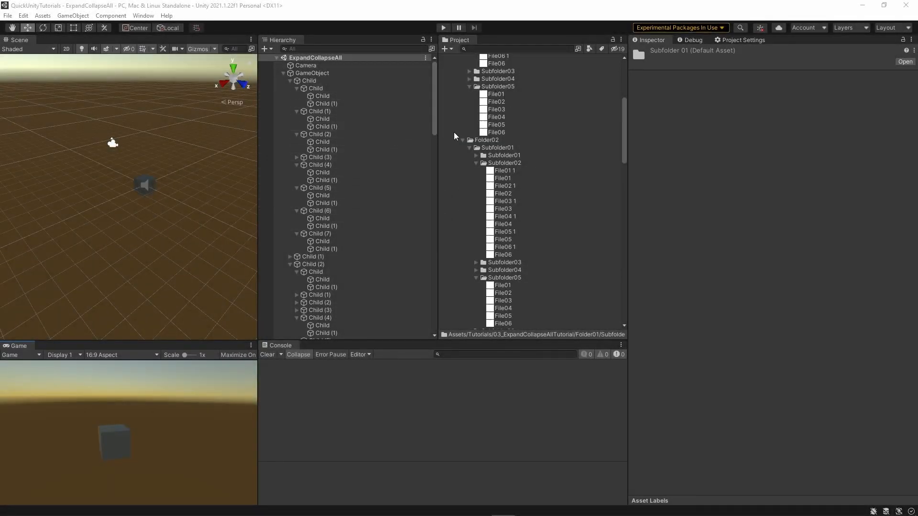
{"action": "mouse_move", "coordinate": [507, 142]}
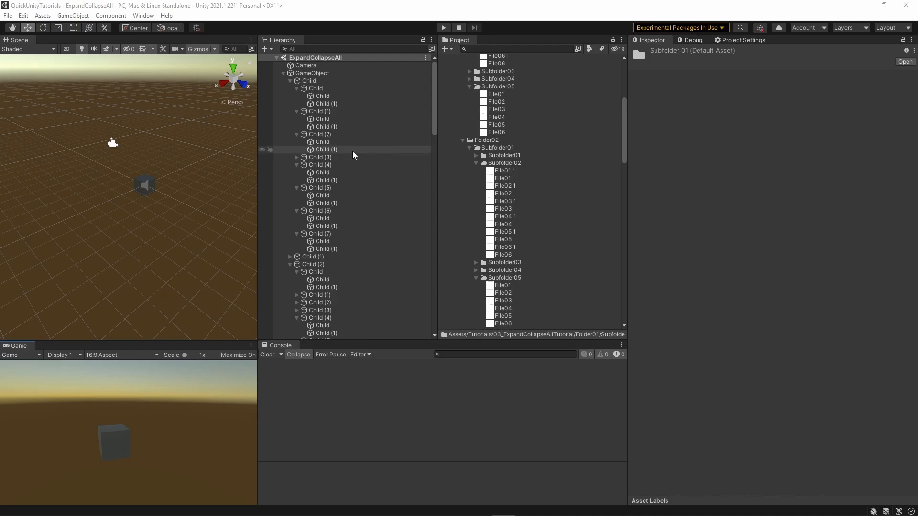
Collapse the 03_ExpandCollapseAllTutorial tree, then expand it fully down to the nested Square sprites
{"action": "scroll", "scroll_direction": "down", "scroll_amount": 3}
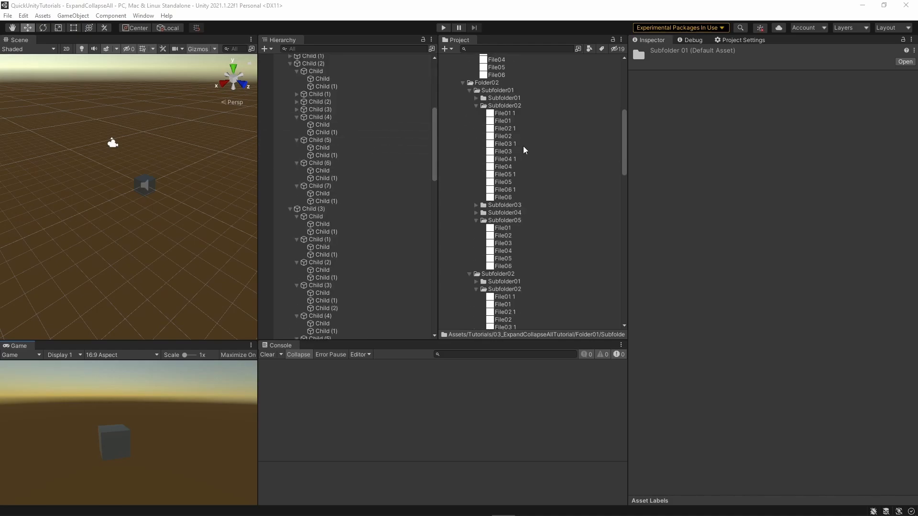
{"action": "scroll", "scroll_direction": "down", "scroll_amount": 3}
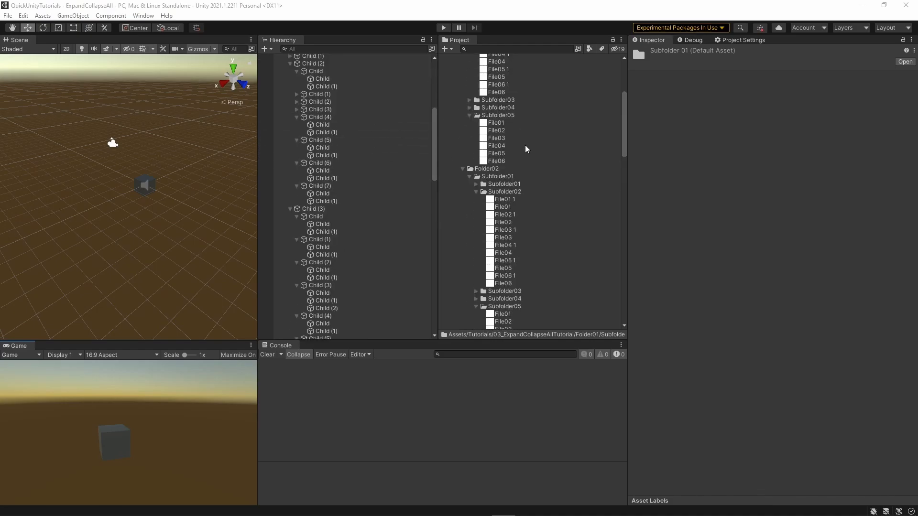
{"action": "mouse_move", "coordinate": [524, 170]}
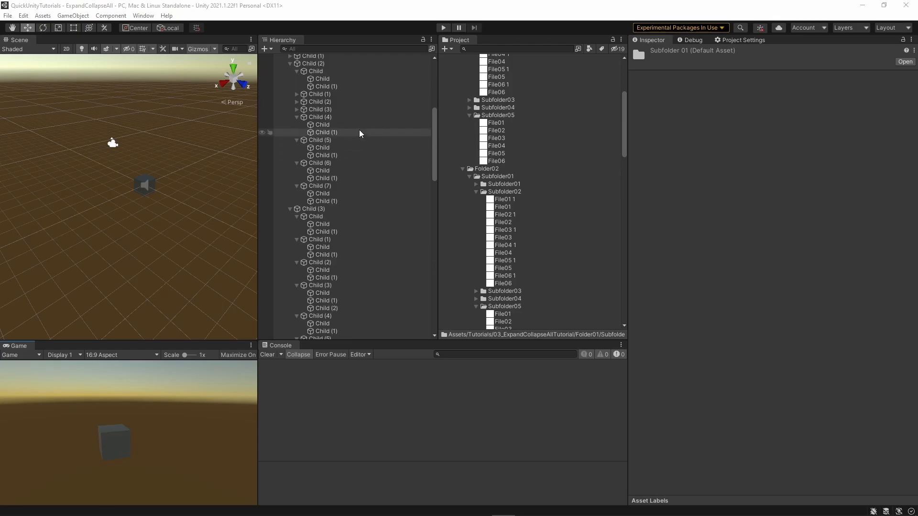
{"action": "scroll", "scroll_direction": "down", "scroll_amount": 3}
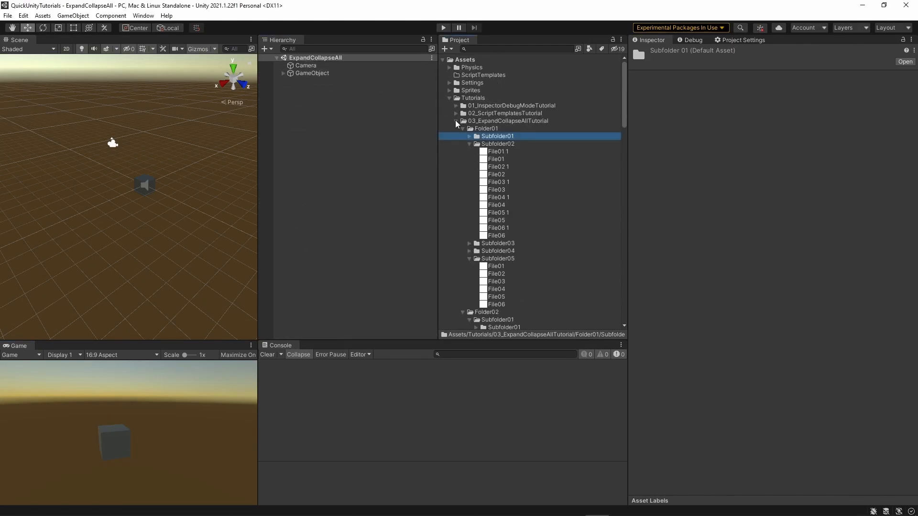
{"action": "left_click", "coordinate": [456, 121]}
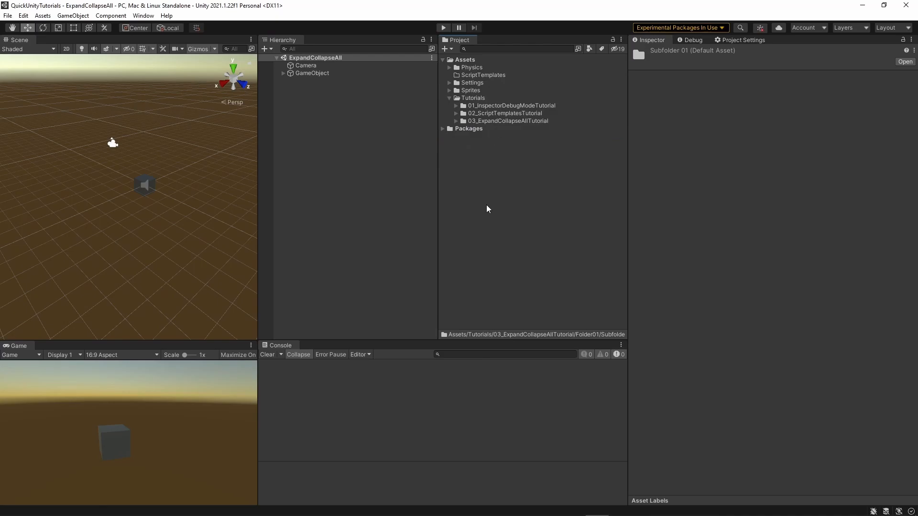
{"action": "left_click", "coordinate": [456, 120]}
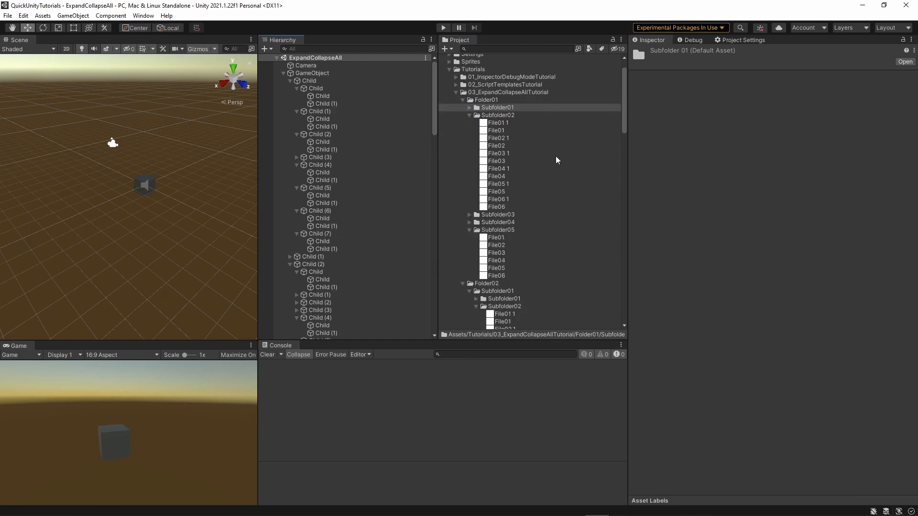
{"action": "scroll", "scroll_direction": "down", "scroll_amount": 3}
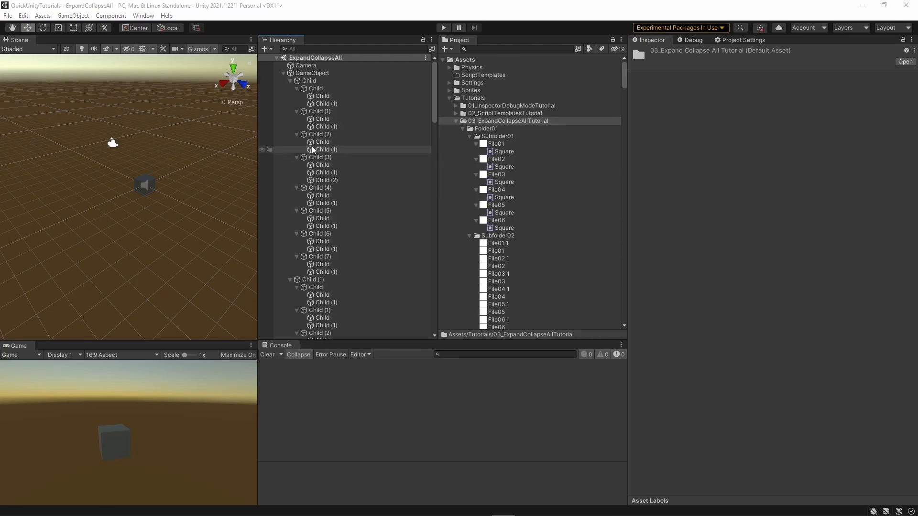
{"action": "mouse_move", "coordinate": [357, 146]}
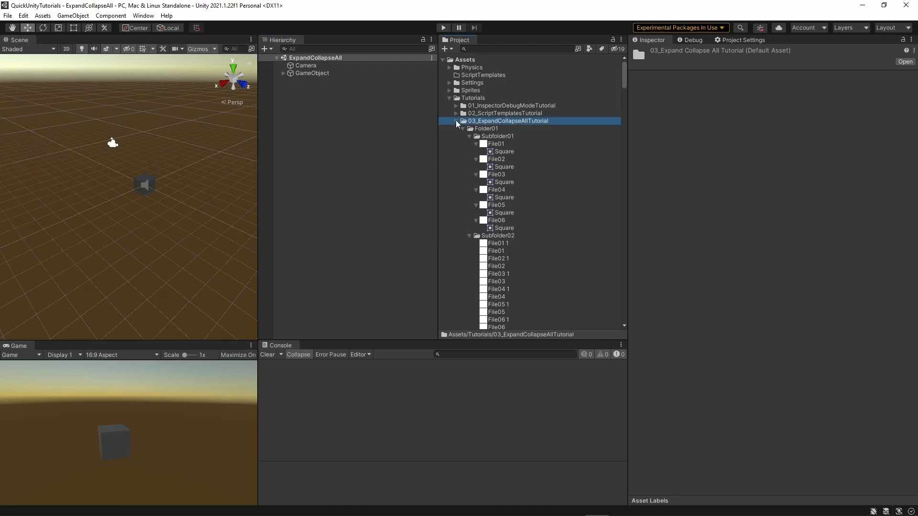
Collapse the tutorial folder tree and expand GameObject to show only its direct children
{"action": "left_click", "coordinate": [456, 121]}
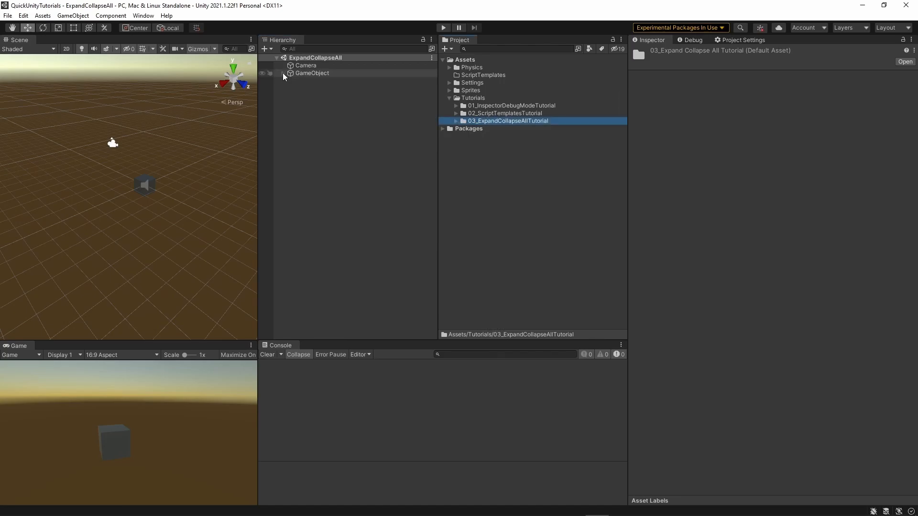
{"action": "left_click", "coordinate": [283, 72]}
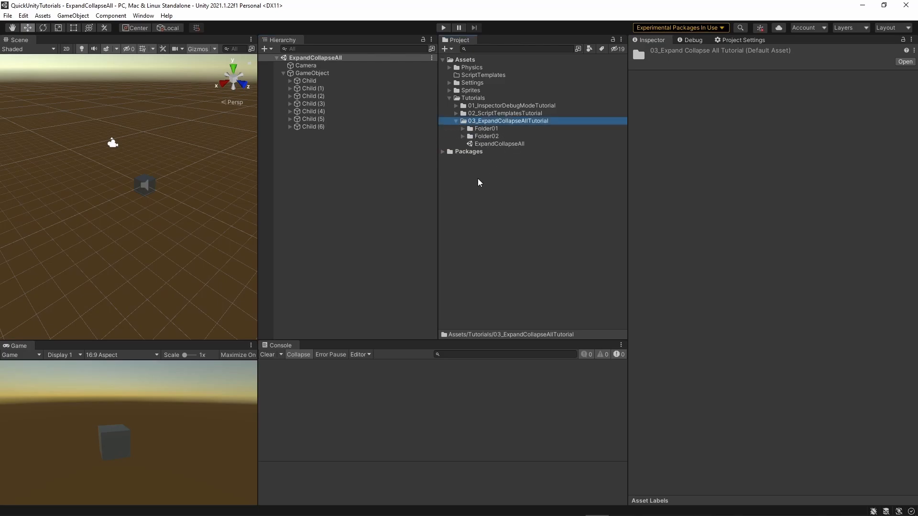
{"action": "mouse_move", "coordinate": [558, 131]}
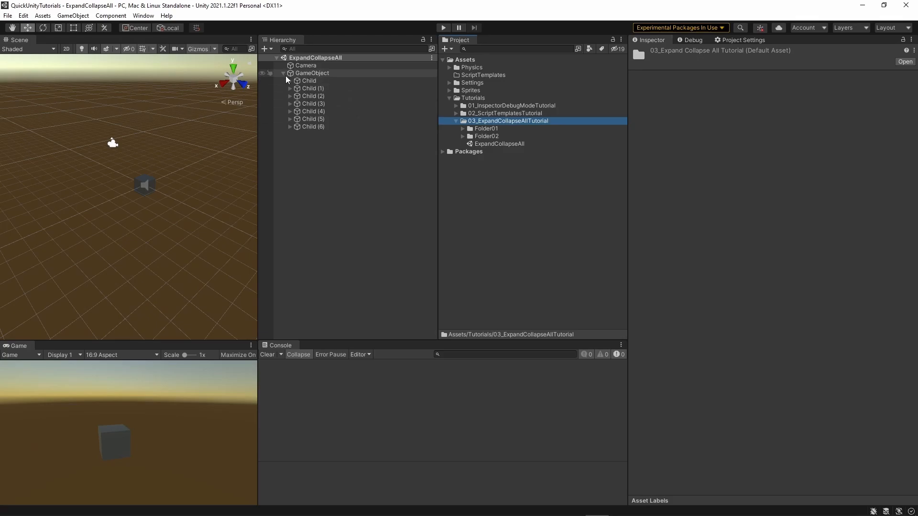
{"action": "left_click", "coordinate": [283, 73]}
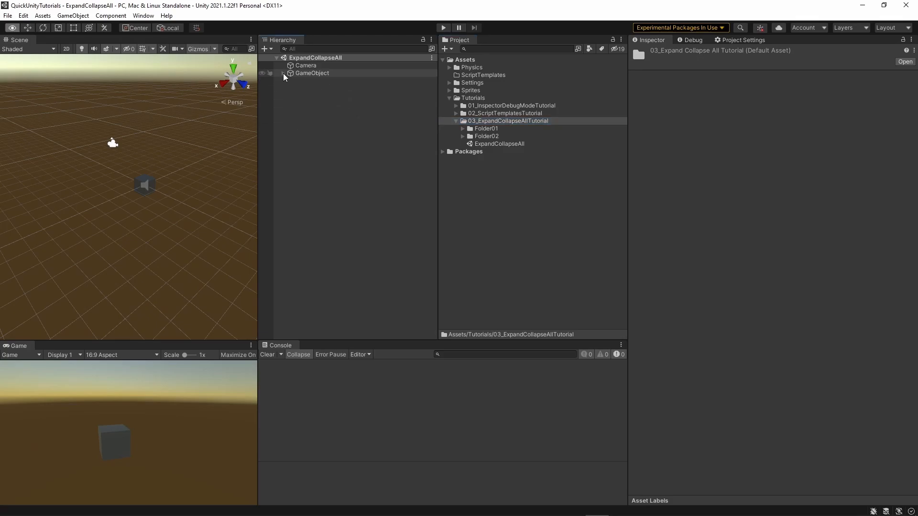
{"action": "left_click", "coordinate": [283, 73]}
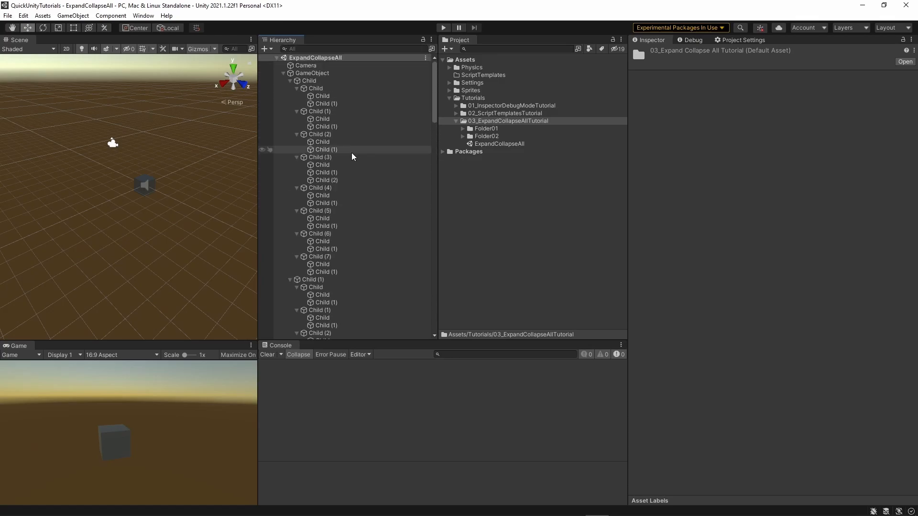
{"action": "left_click", "coordinate": [284, 73]}
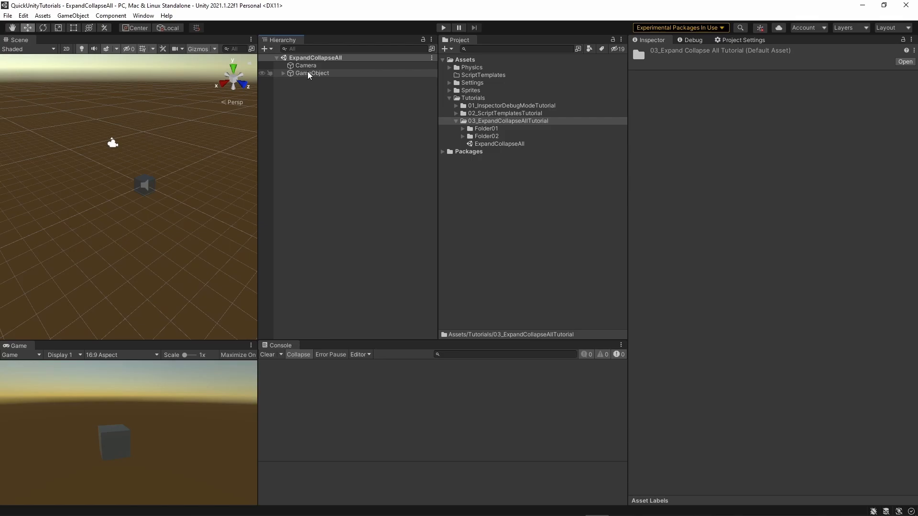
{"action": "left_click", "coordinate": [283, 73]}
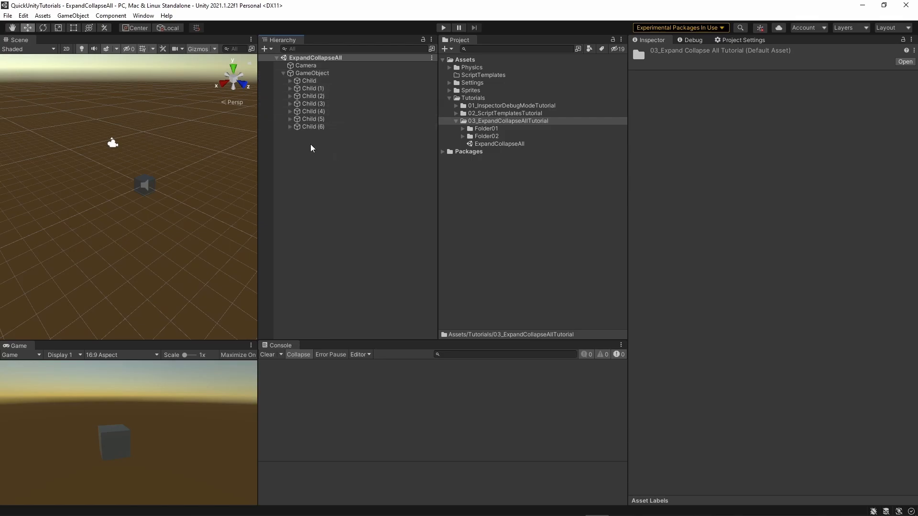
{"action": "mouse_move", "coordinate": [382, 152]}
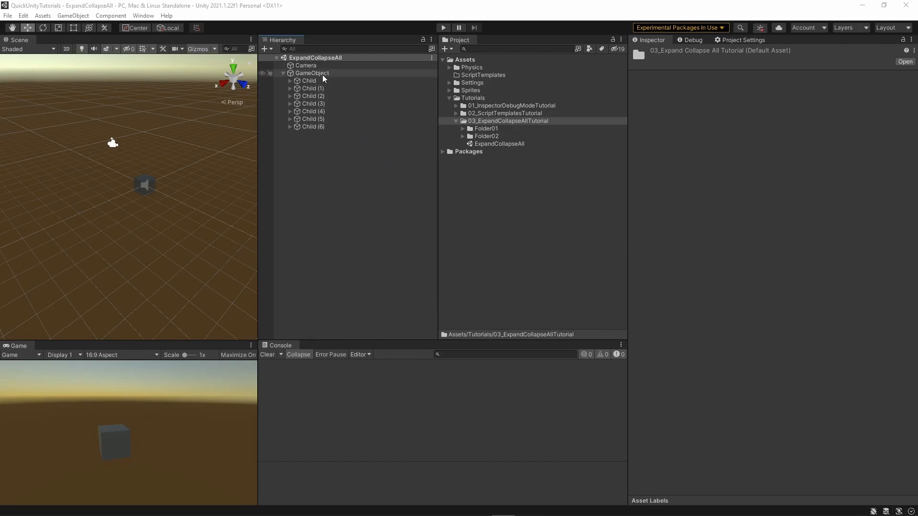
Select GameObject and review its components from Transform through Particle System in the Inspector
{"action": "left_click", "coordinate": [313, 72]}
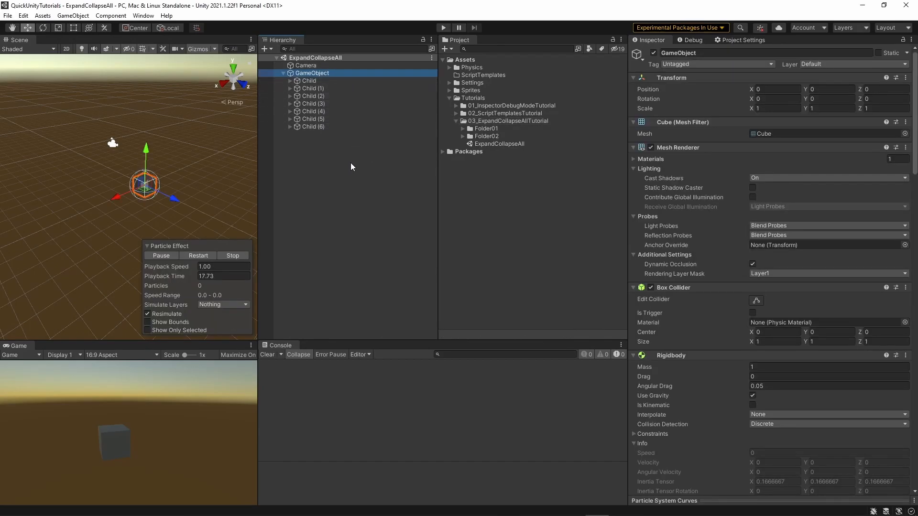
{"action": "scroll", "scroll_direction": "down", "scroll_amount": 3}
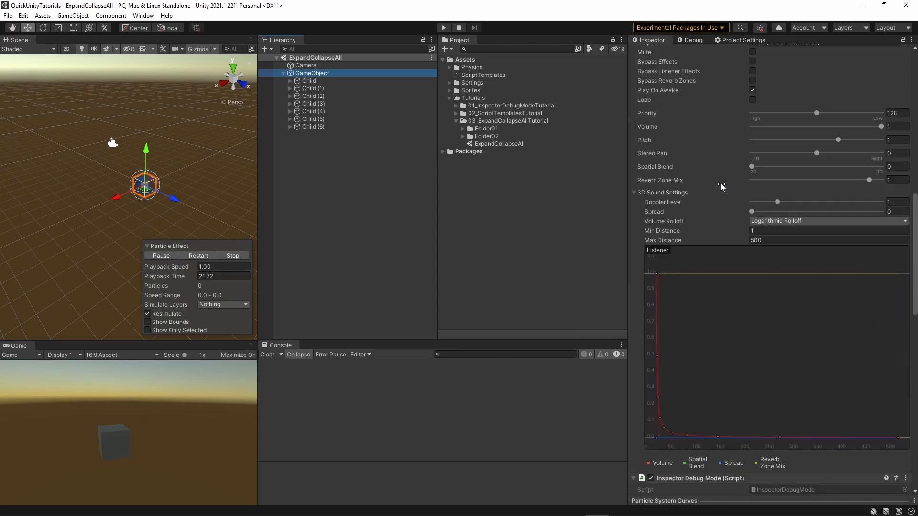
{"action": "scroll", "scroll_direction": "down", "scroll_amount": 3}
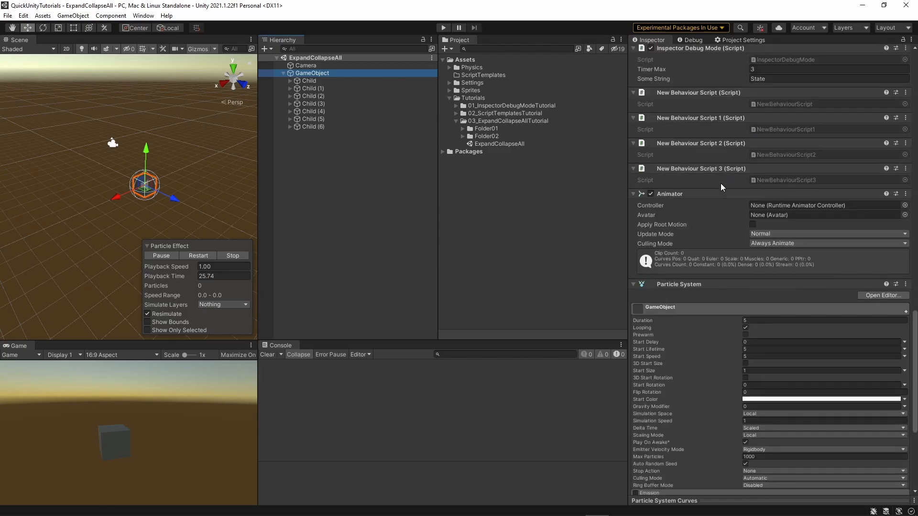
{"action": "scroll", "scroll_direction": "down", "scroll_amount": 3}
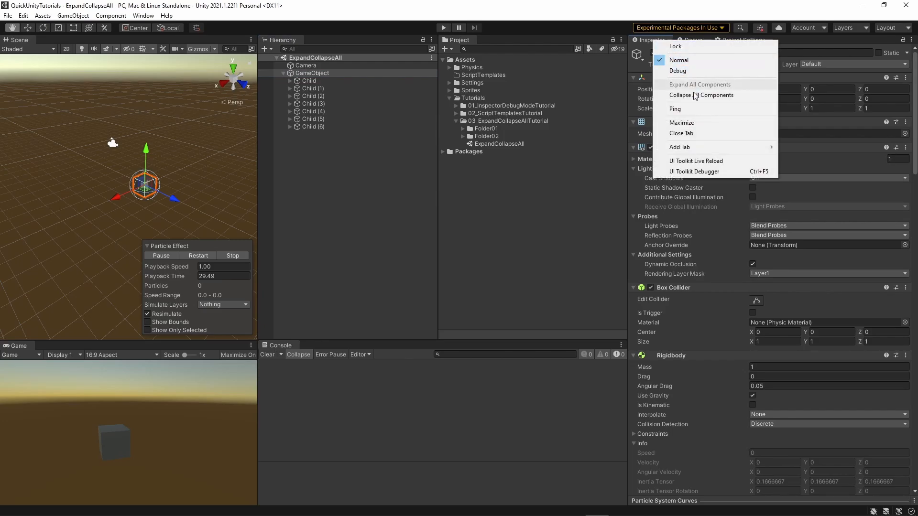
Collapse all GameObject components, expand Audio Source and lower its Priority to 78
{"action": "left_click", "coordinate": [701, 95]}
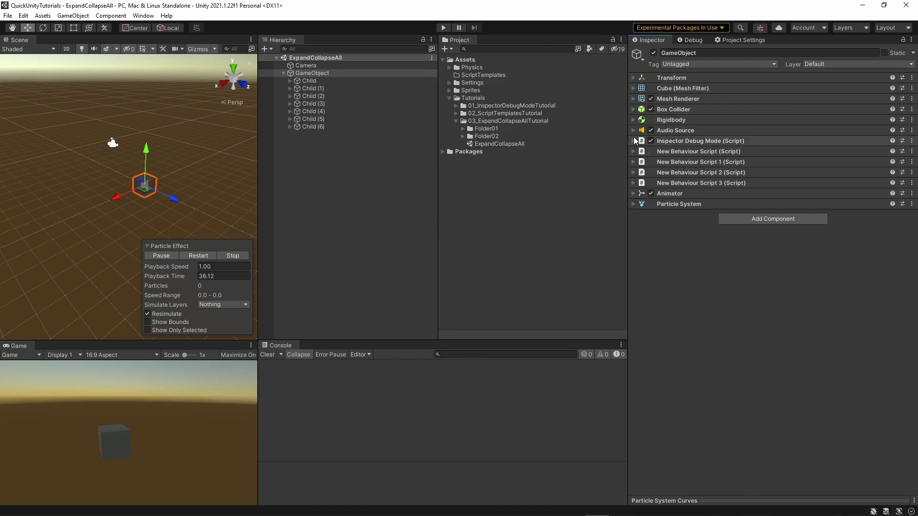
{"action": "left_click", "coordinate": [633, 130]}
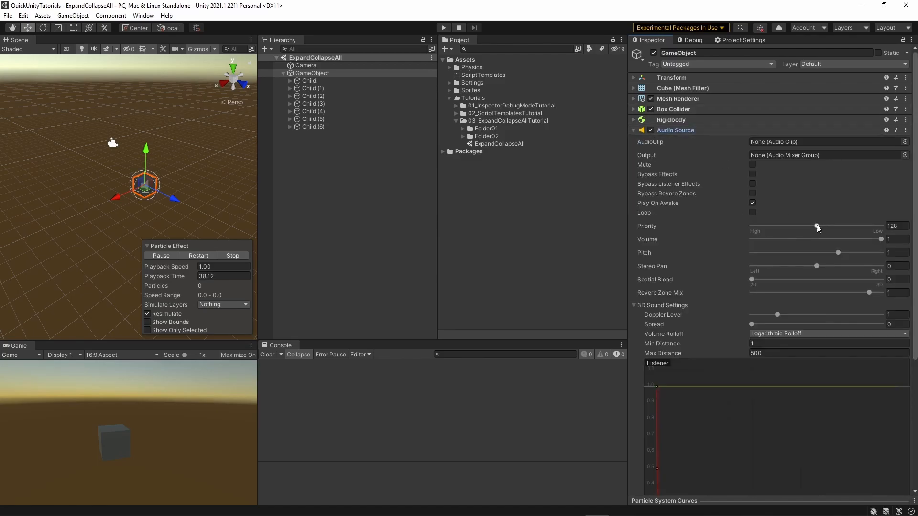
{"action": "left_click_drag", "start_coordinate": [818, 227], "coordinate": [791, 227]}
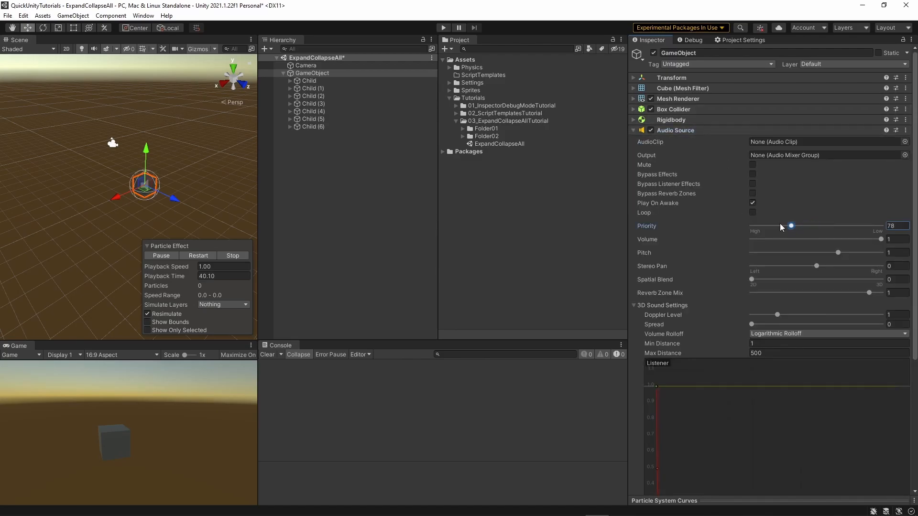